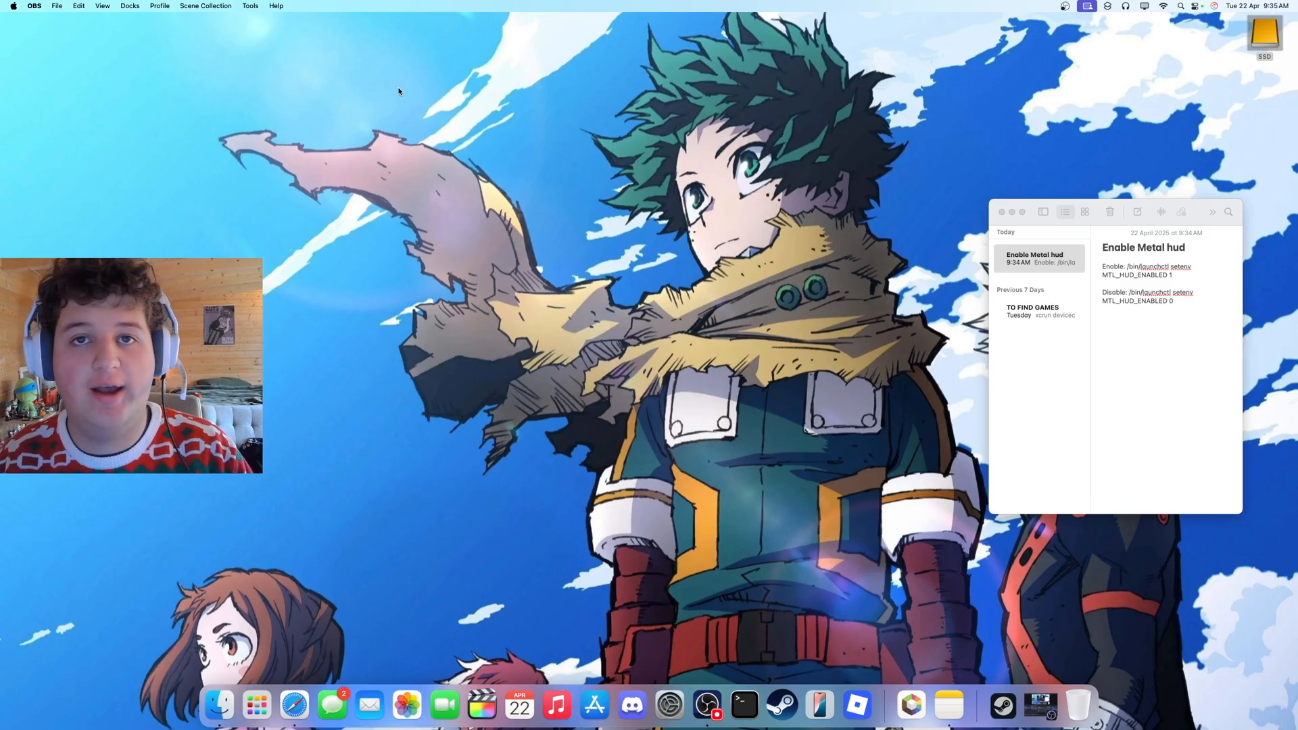
Step: Open Launchpad and search "ter" to narrow the apps to Terminal
click(256, 705)
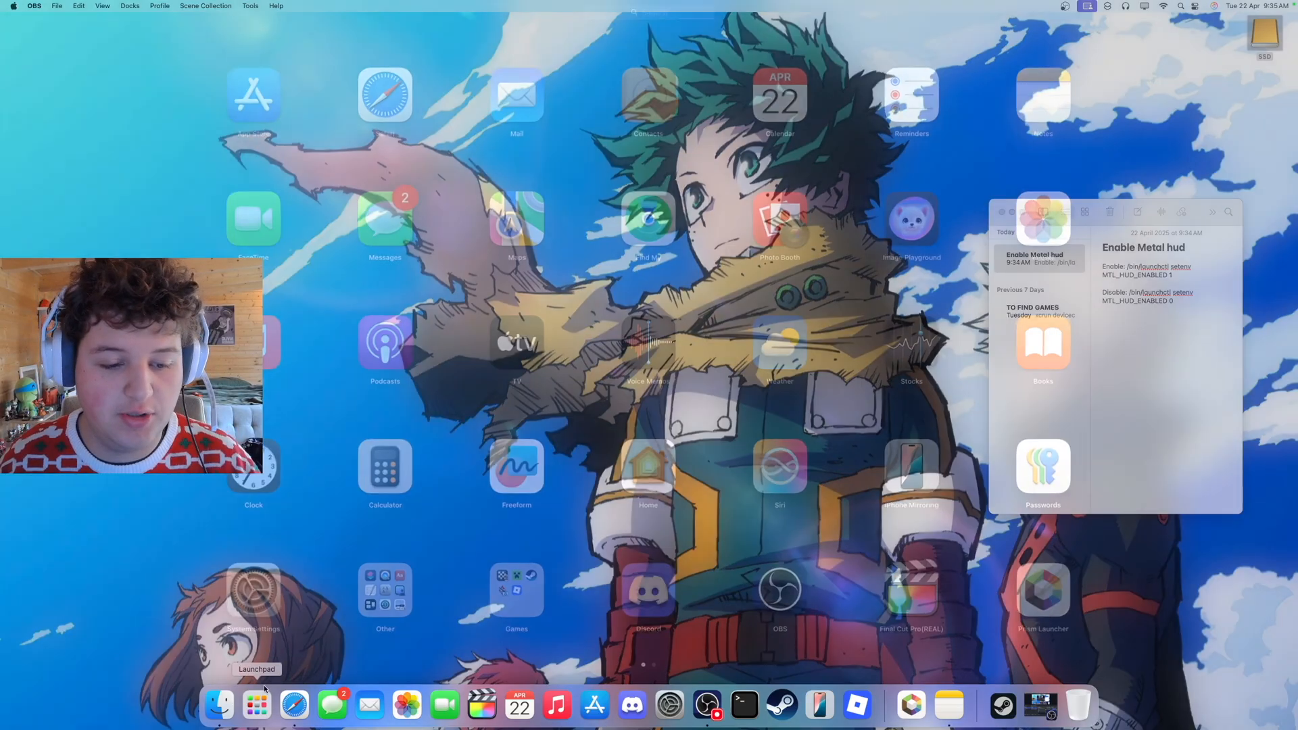
text(ter)
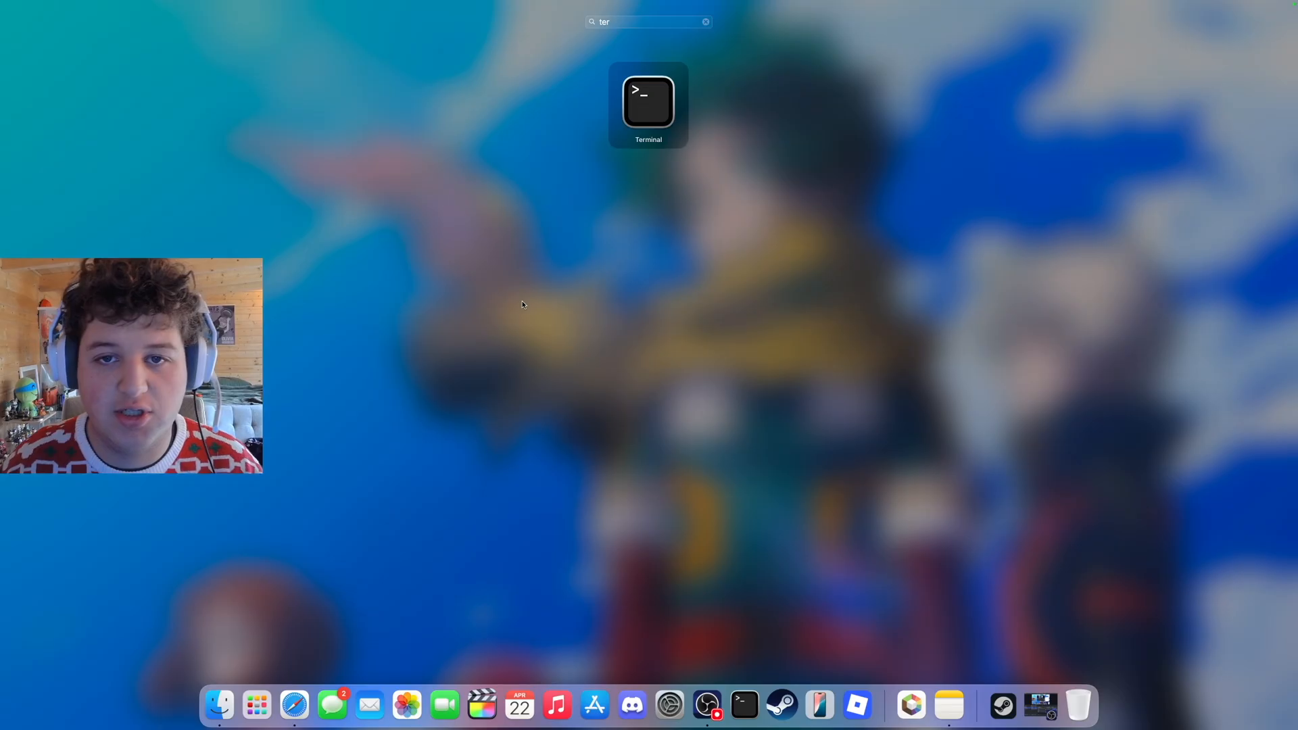
Step: Launch Terminal and run /bin/launchctl setenv MTL_HUD_ENABLED 1
click(648, 99)
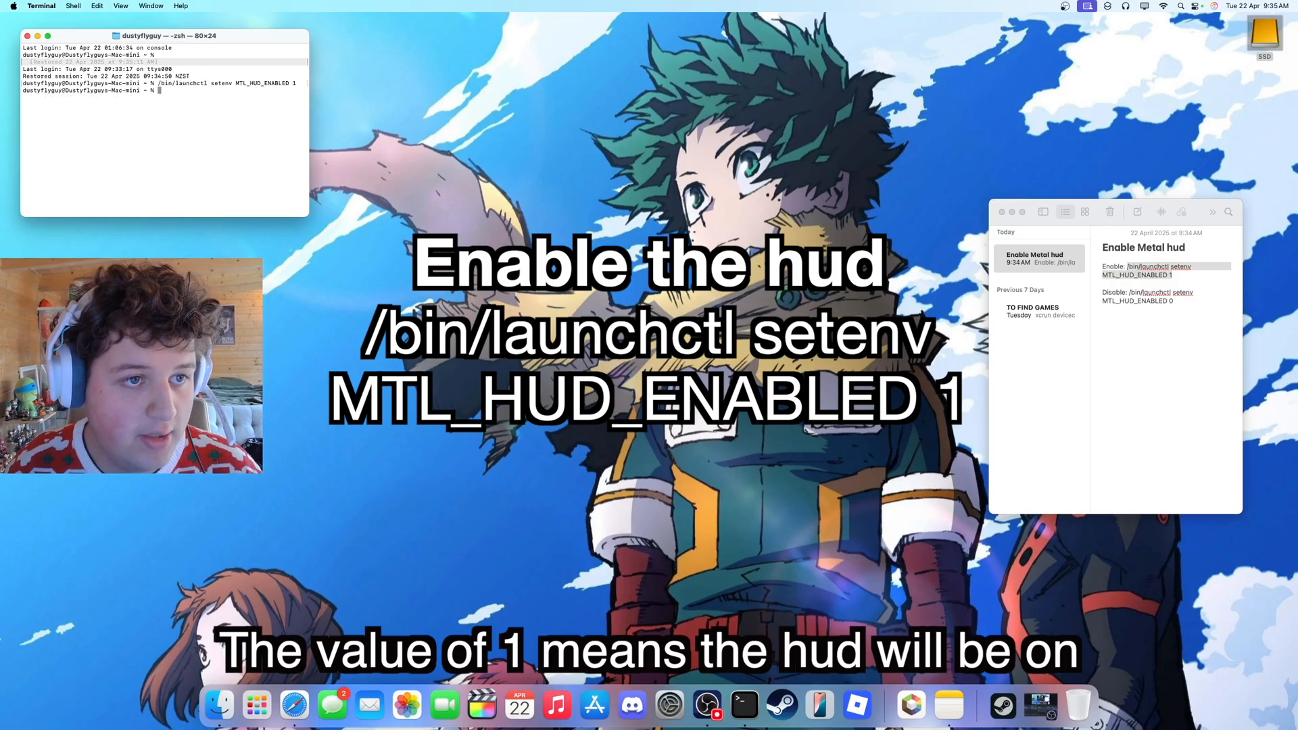
click(1159, 269)
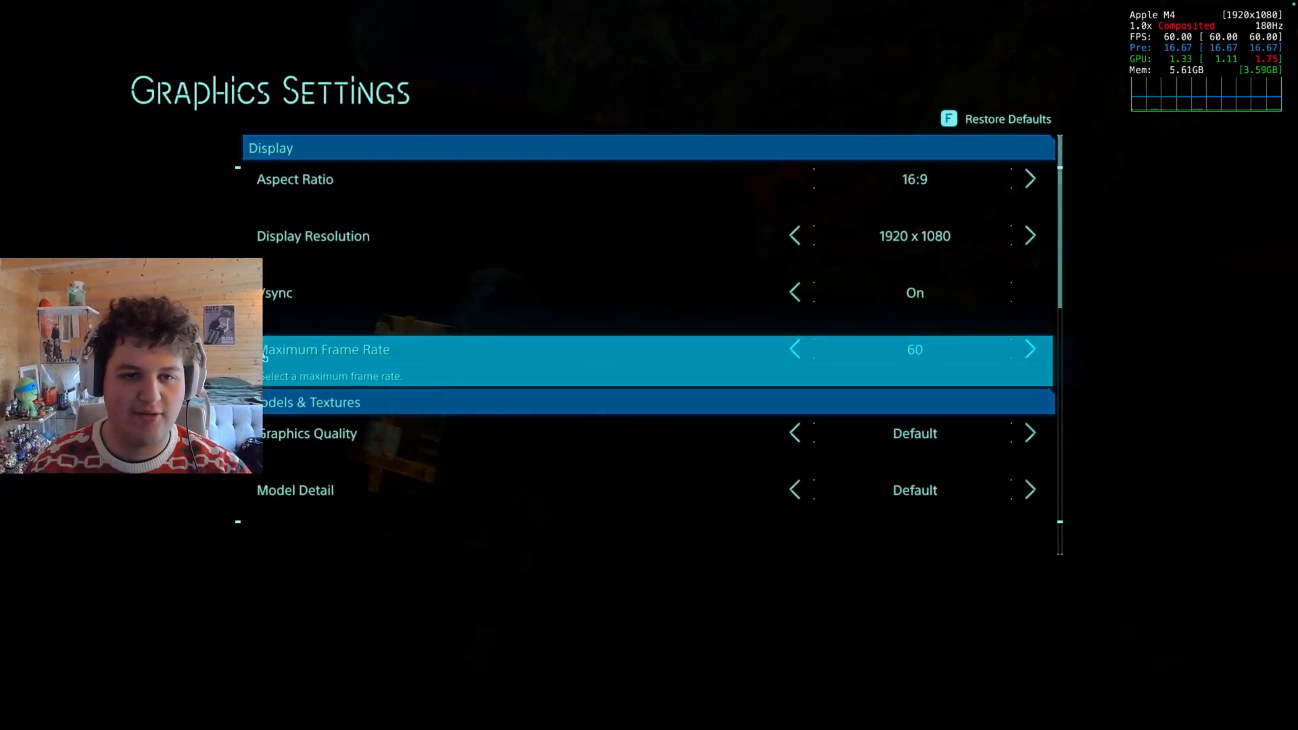
Step: Step Maximum Frame Rate through 120 to 144 and confirm the change
click(1030, 349)
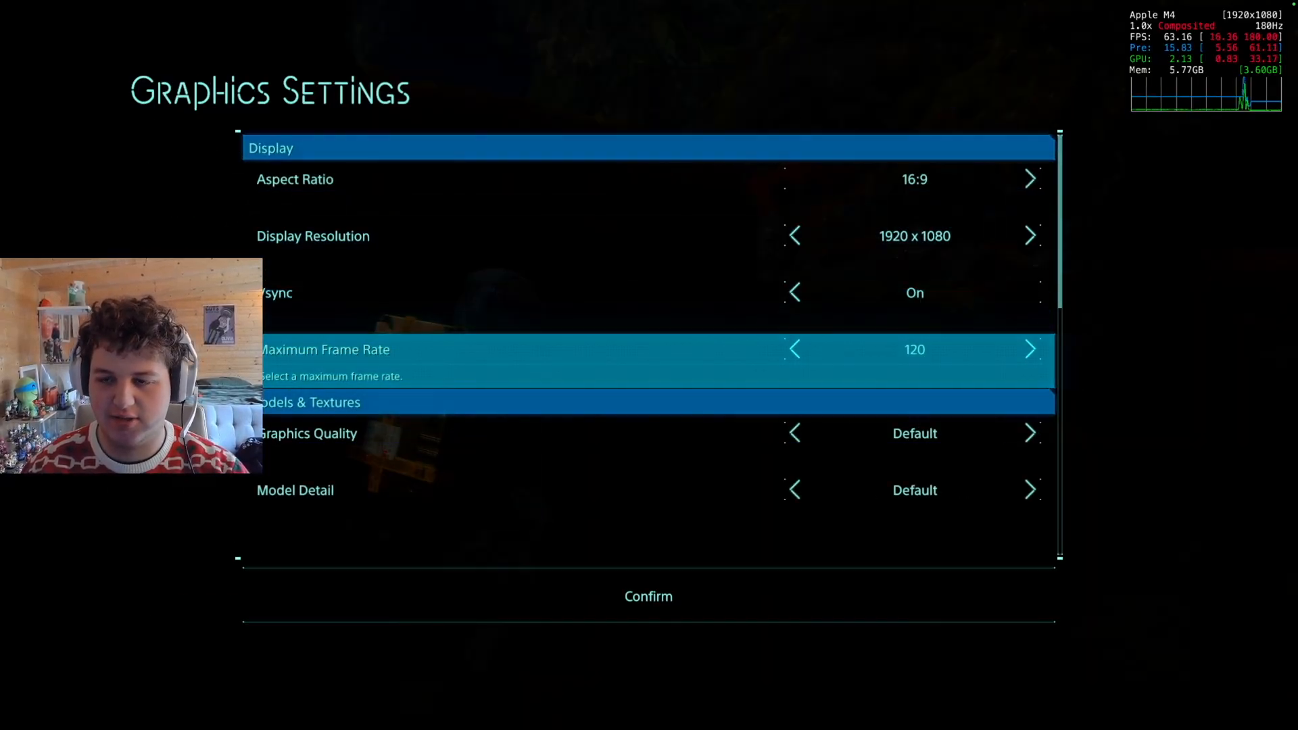
click(1030, 349)
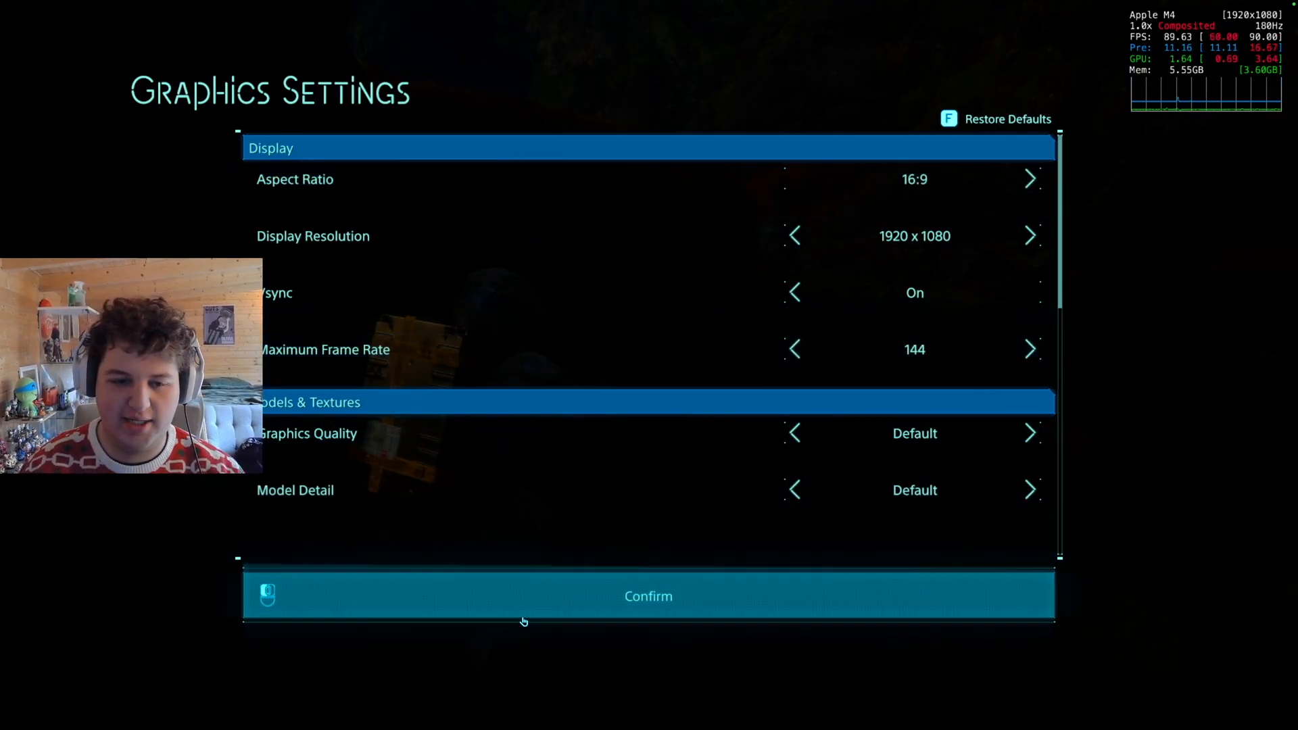
click(648, 595)
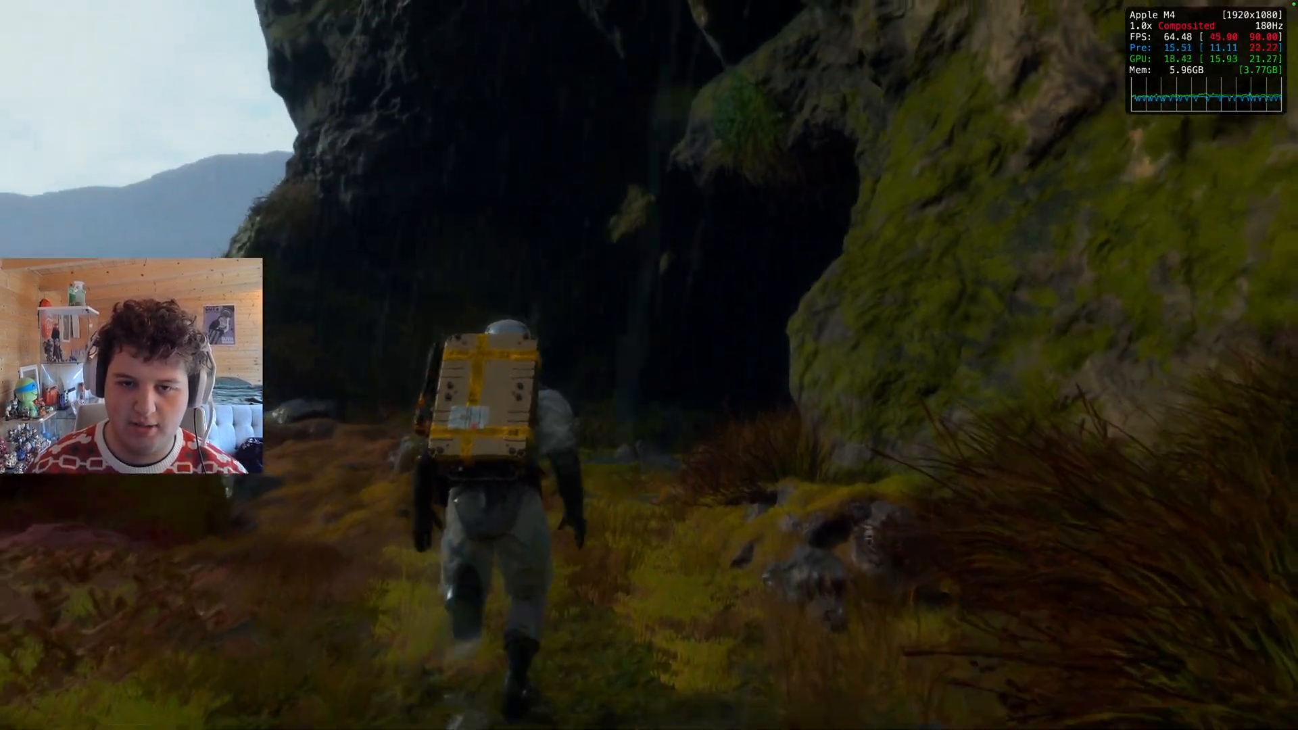
Step: In Options > Graphics Settings, set 2560x1440 resolution with higher detail and confirm
key(Escape)
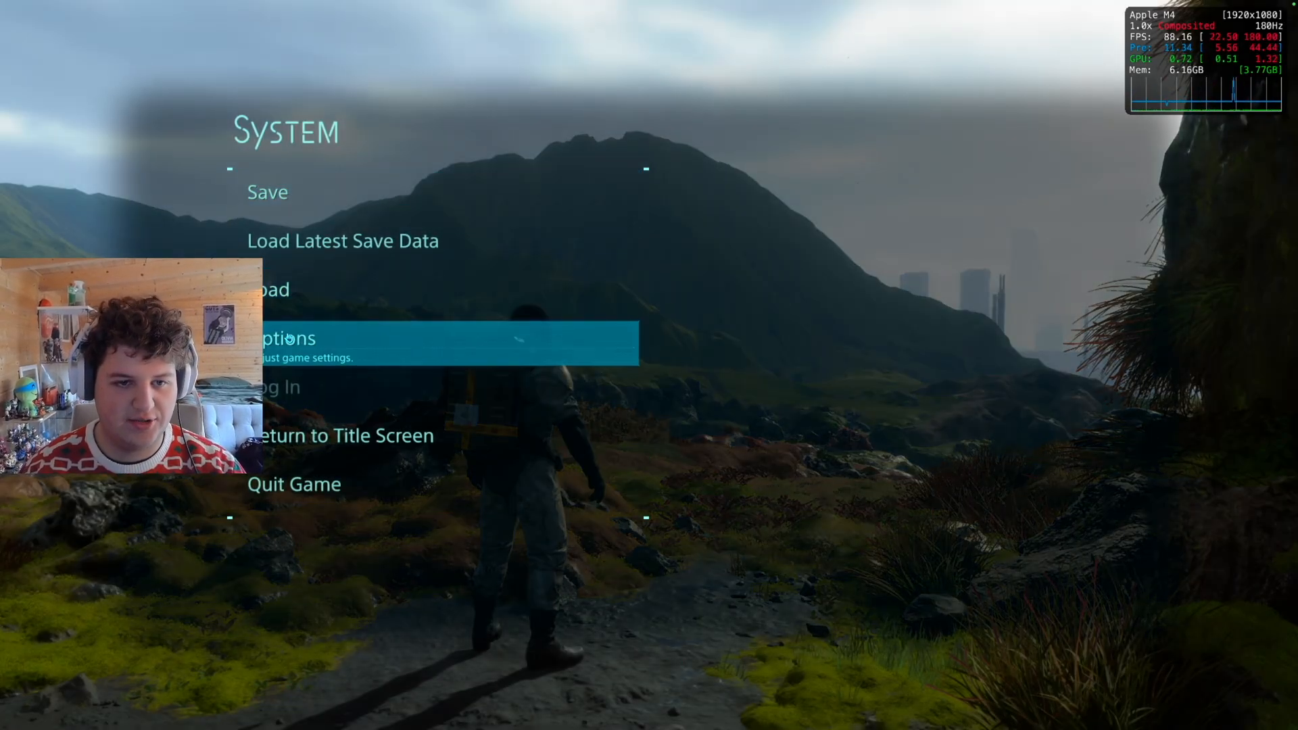
click(285, 338)
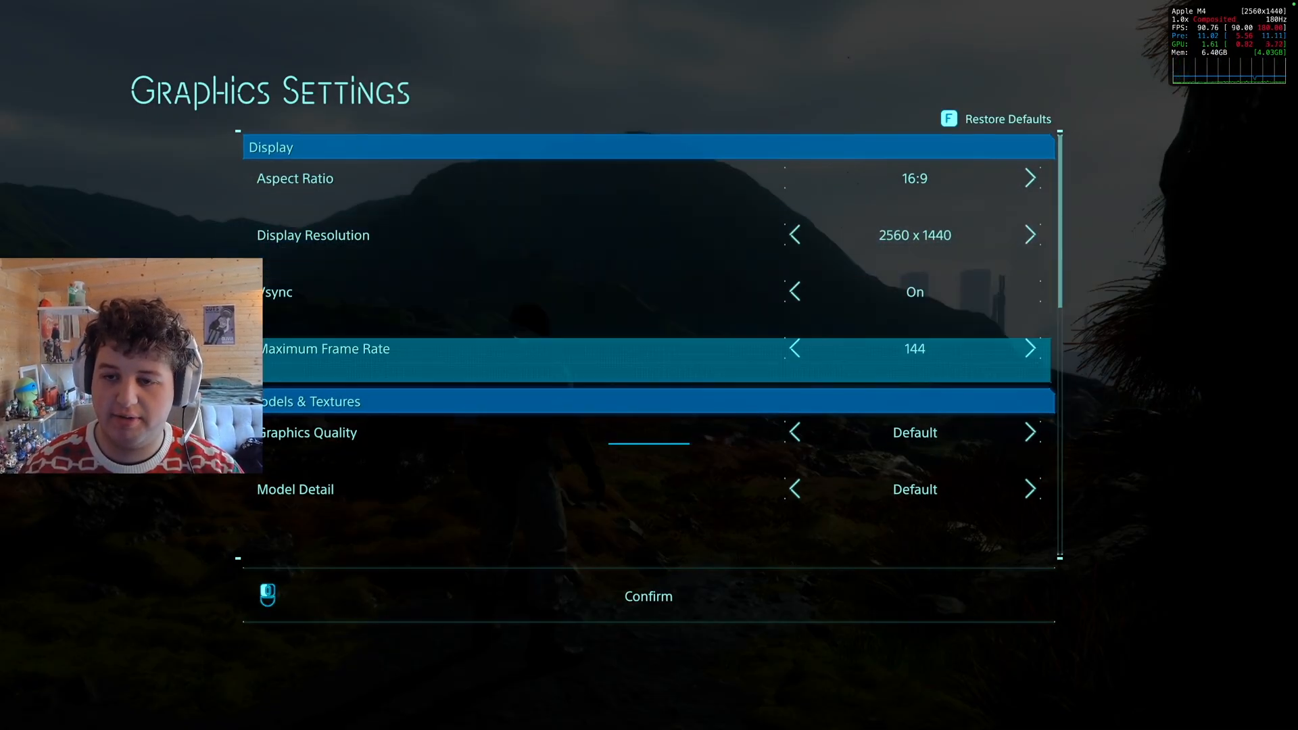
scroll(down, 3)
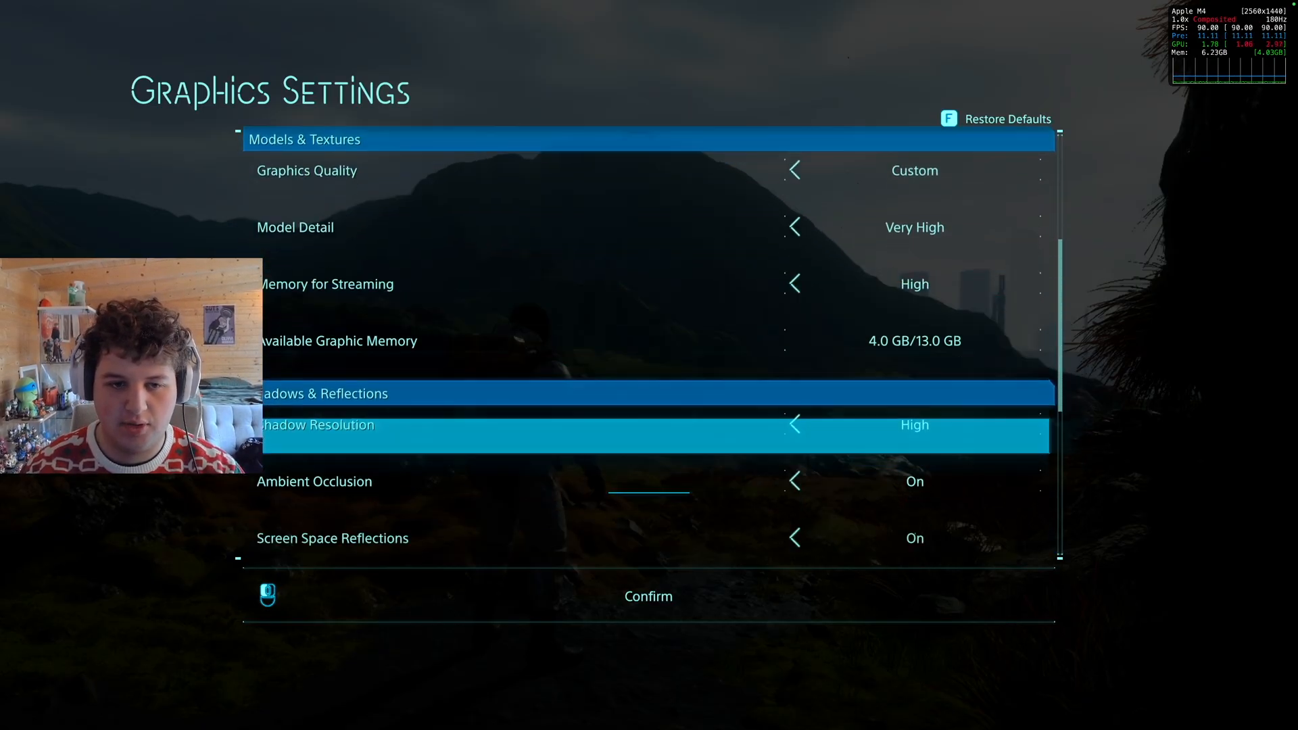
click(649, 596)
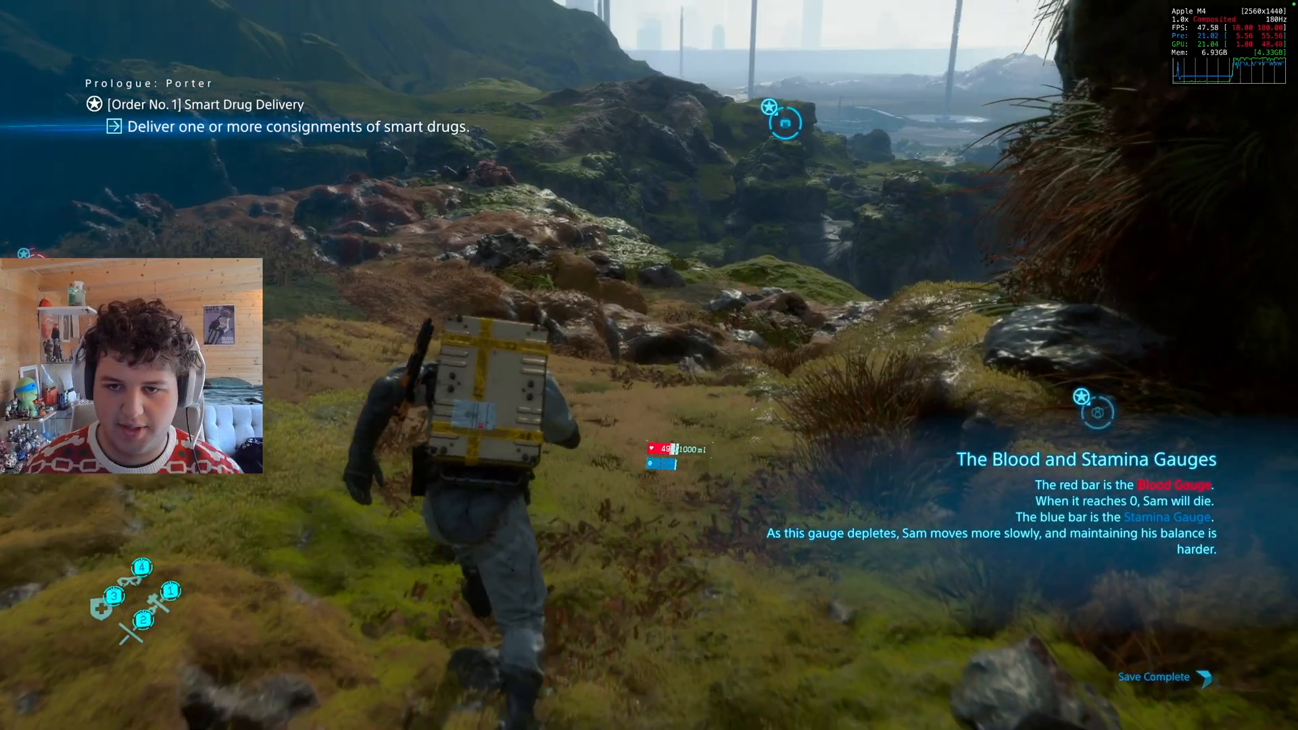